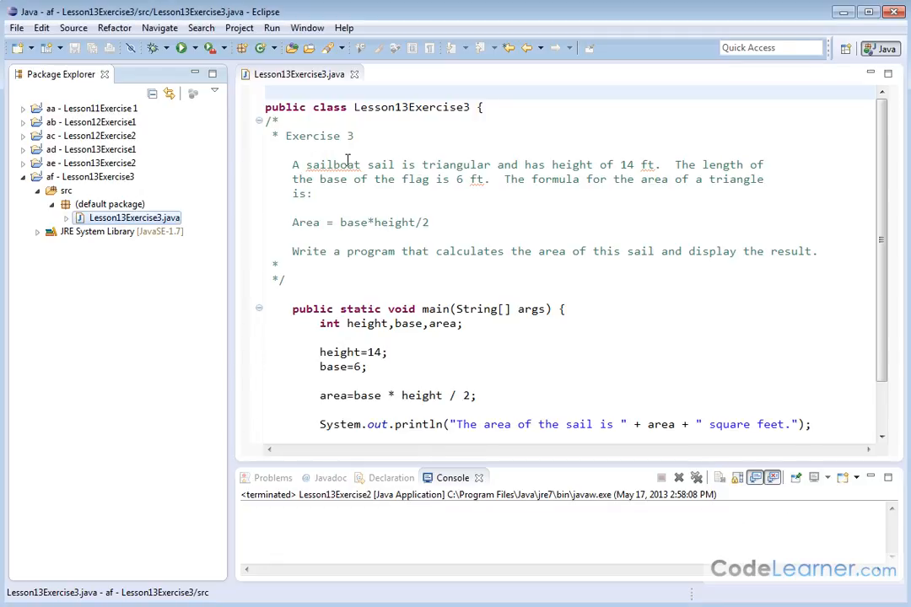
# Highlight the sailboat exercise description and its triangle area formula.
pyautogui.doubleClick(332, 164)
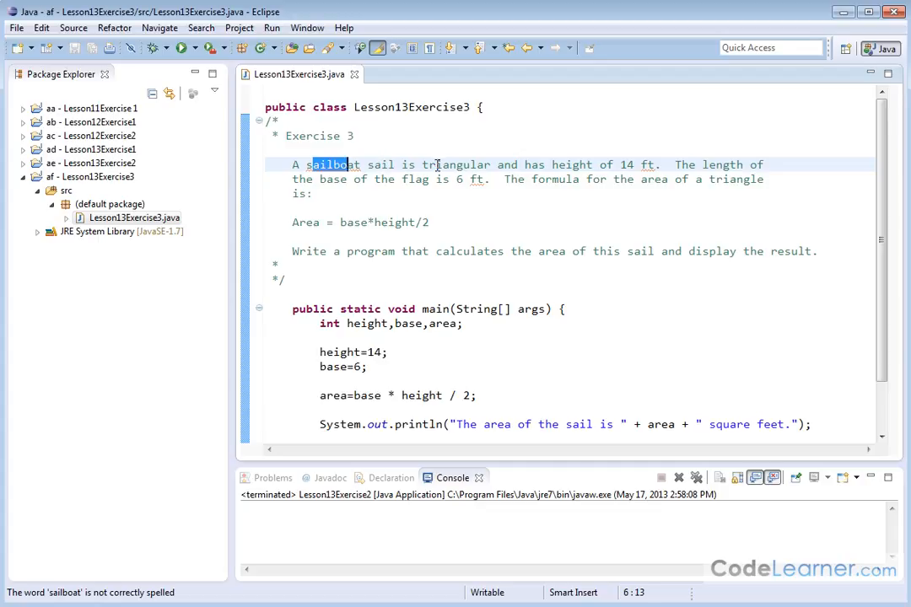
pyautogui.doubleClick(460, 165)
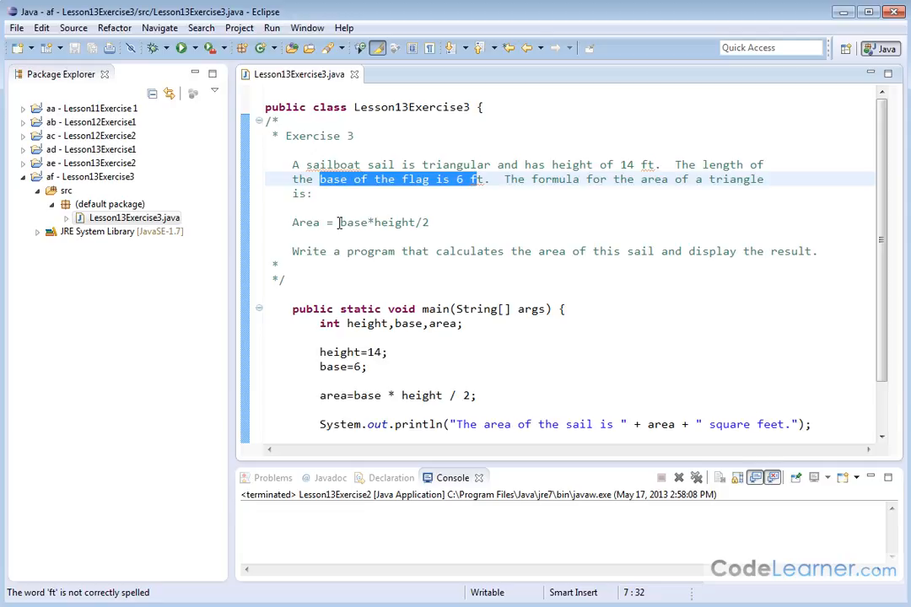
pyautogui.doubleClick(393, 222)
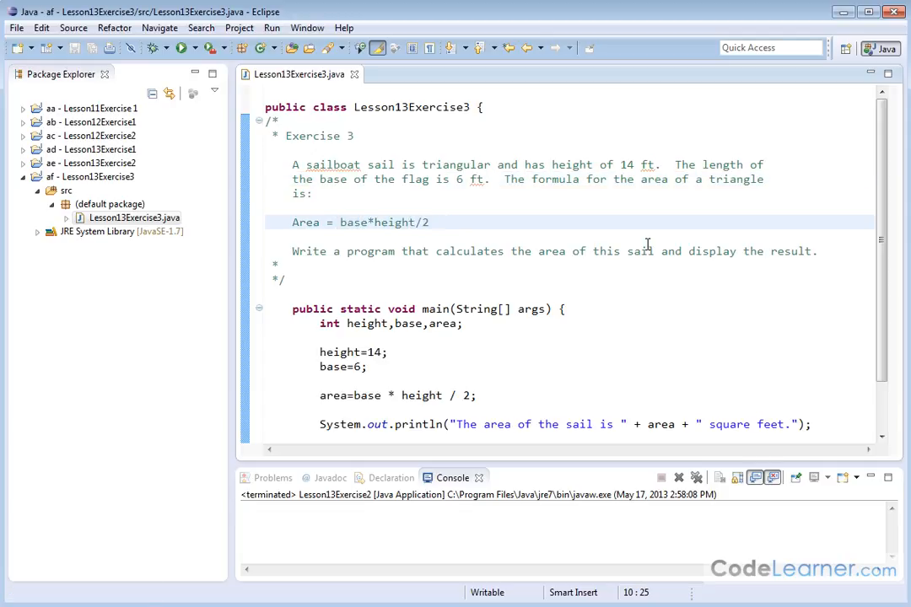
pyautogui.scroll(-3)
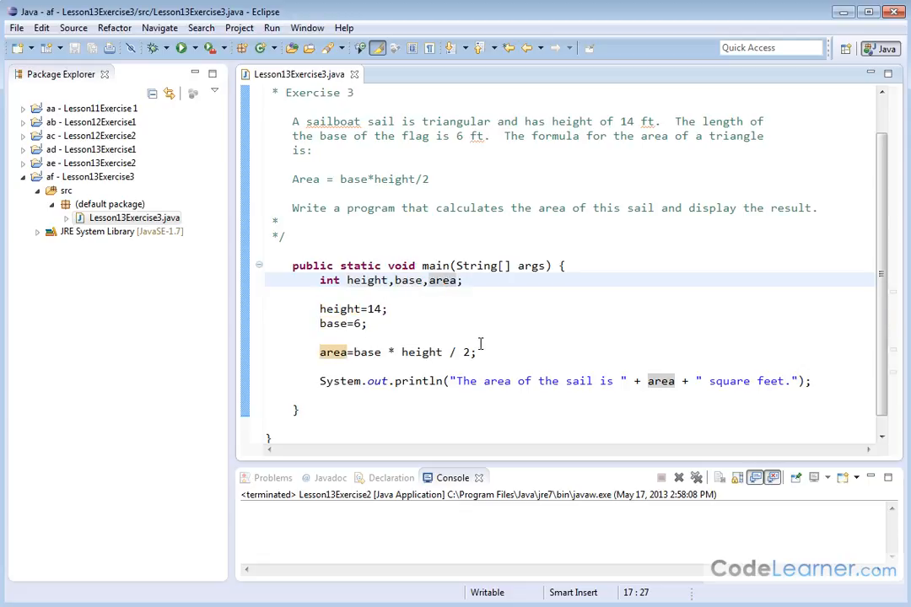
pyautogui.moveTo(335, 309)
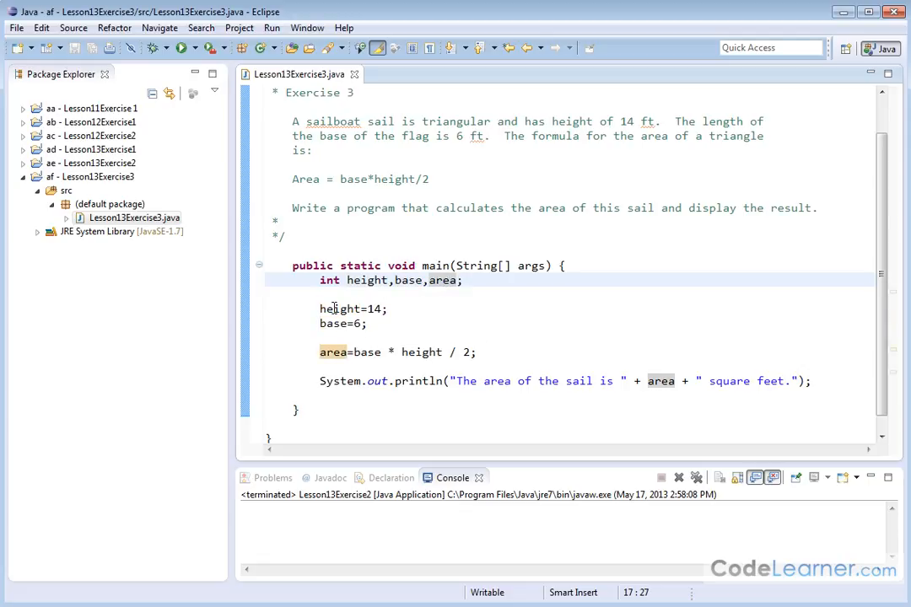
# Review the height, base, area calculation and output lines, then run Lesson13Exercise3, printing 42 square feet.
pyautogui.doubleClick(337, 309)
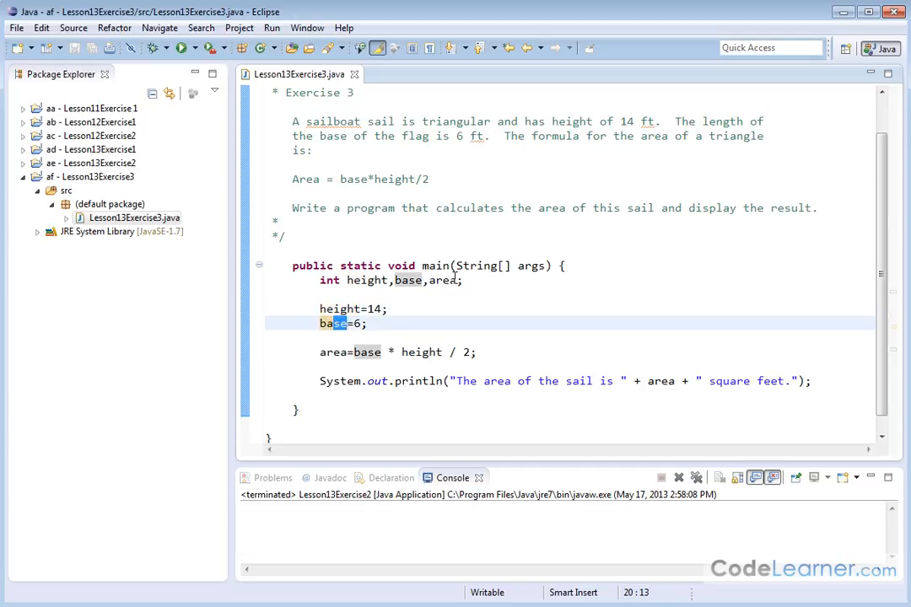
pyautogui.click(337, 352)
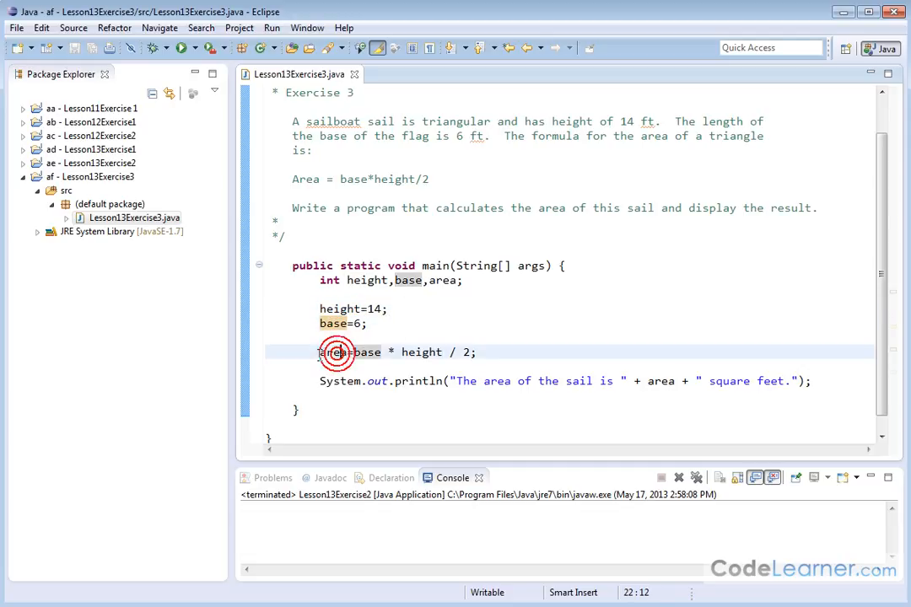
pyautogui.click(336, 352)
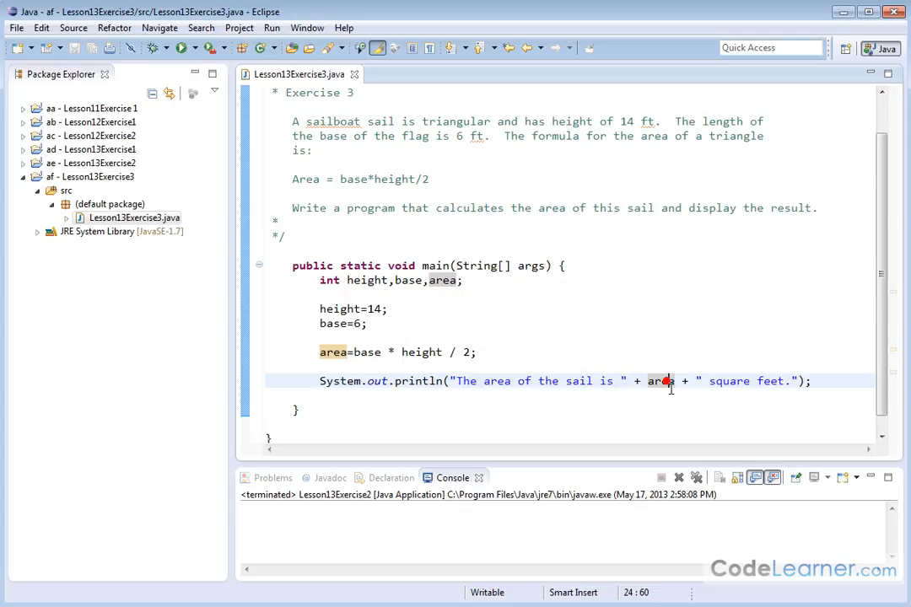
pyautogui.moveTo(705, 380); pyautogui.dragTo(788, 381)
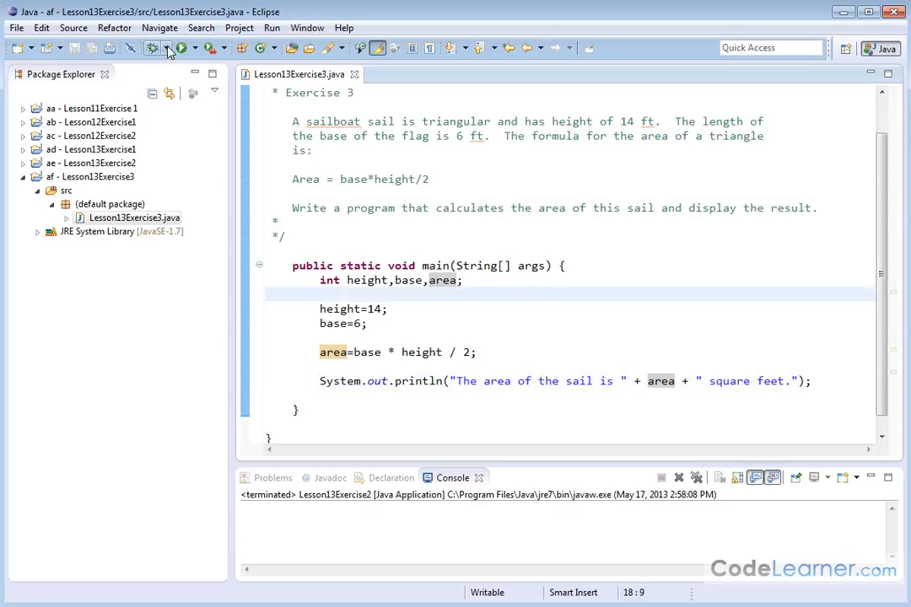
pyautogui.click(167, 51)
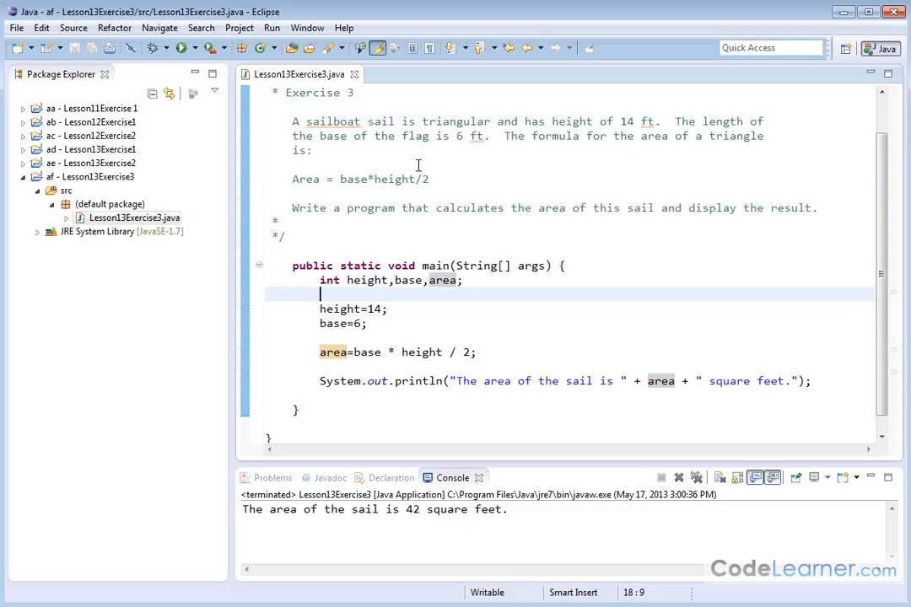
pyautogui.moveTo(462, 139)
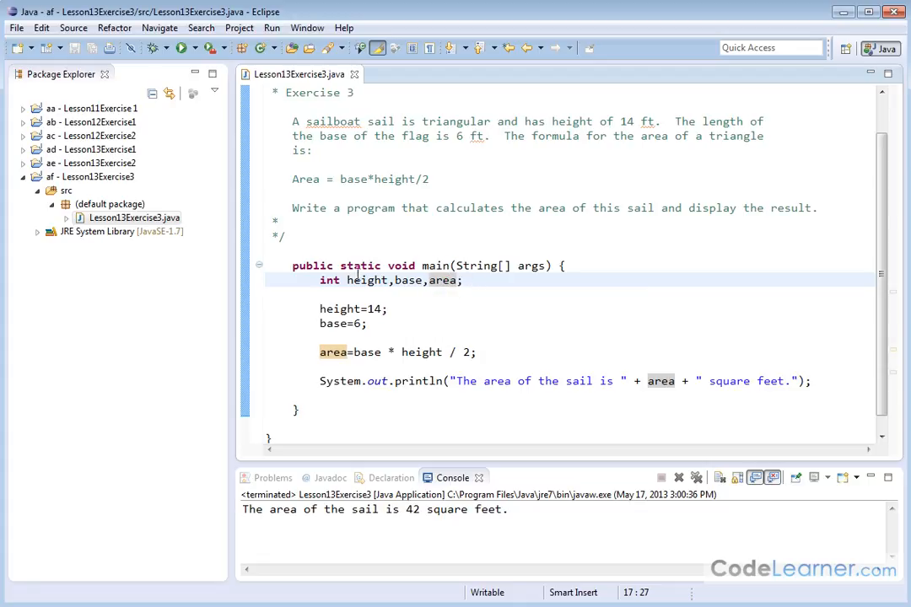
pyautogui.moveTo(367, 280)
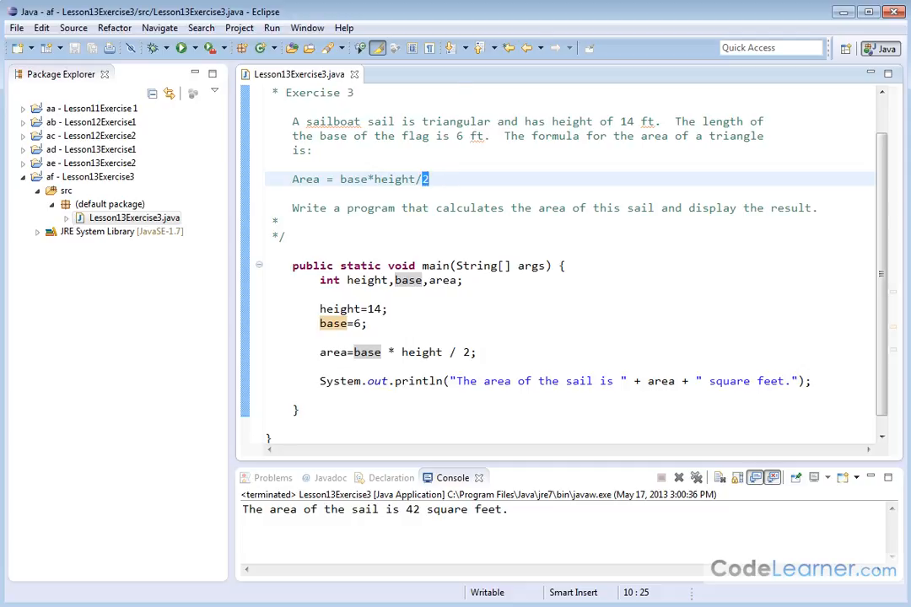
pyautogui.click(328, 351)
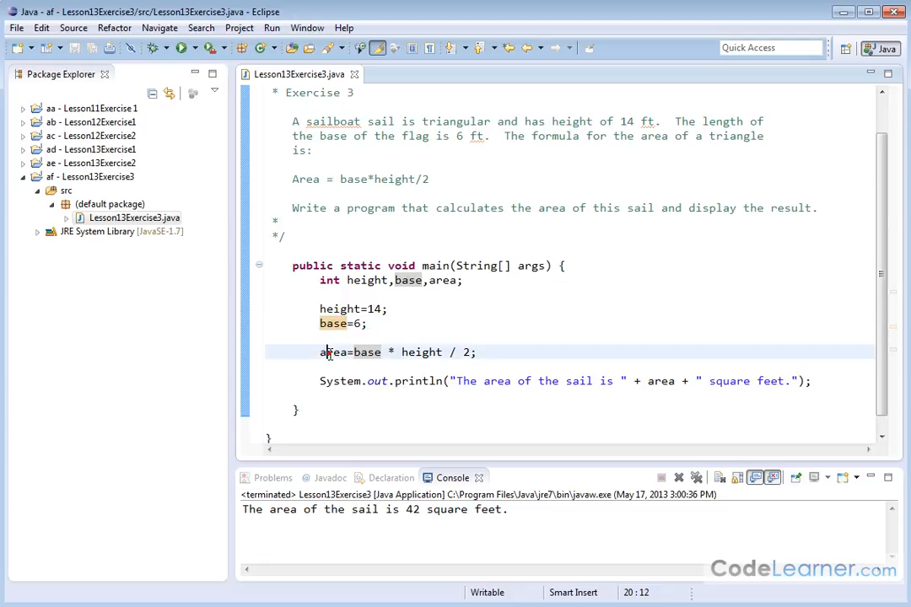
pyautogui.doubleClick(333, 351)
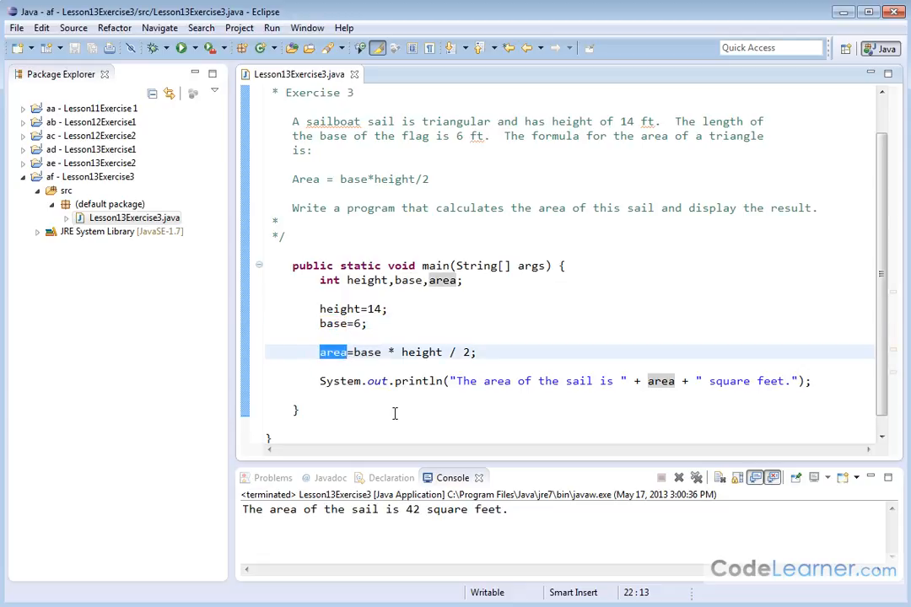